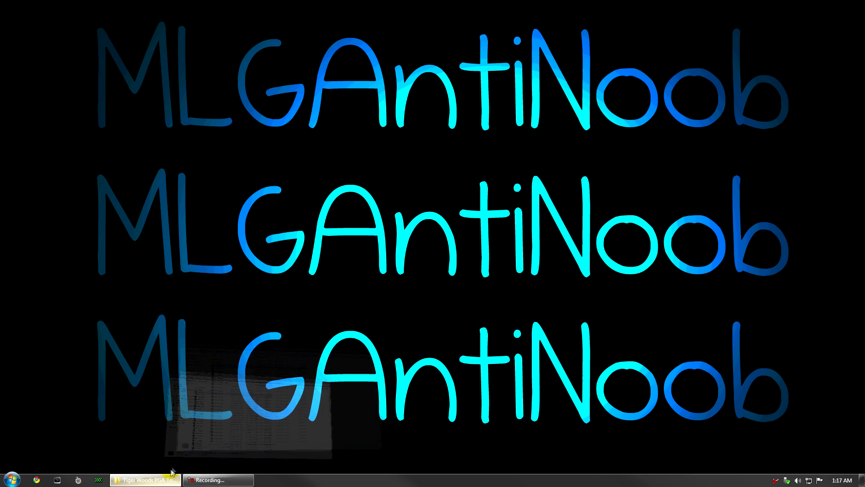
- Check the Extract Here option on a Tiger Woods RAR part, then enter the extracted mvl-twpt folder
left_click(145, 479)
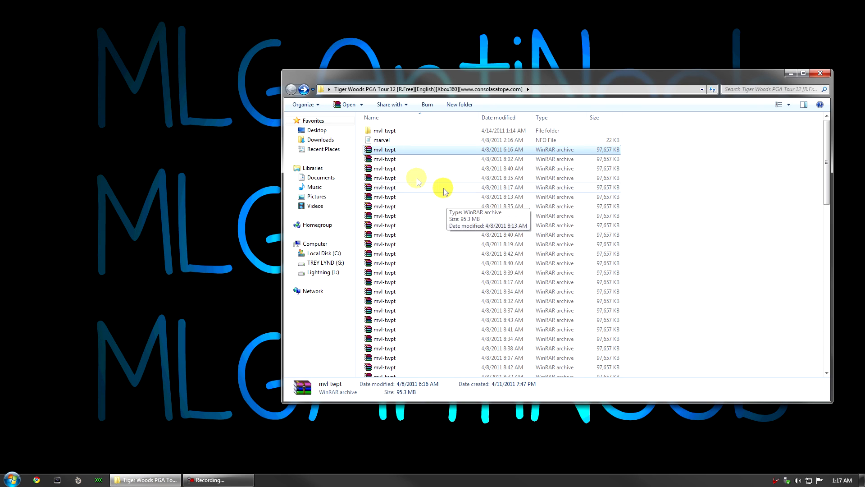
mouse_move(397, 185)
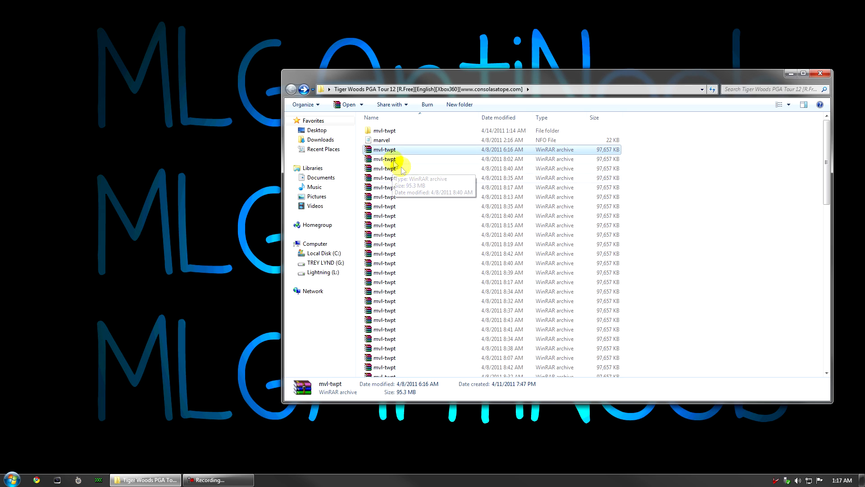
scroll("down", 3)
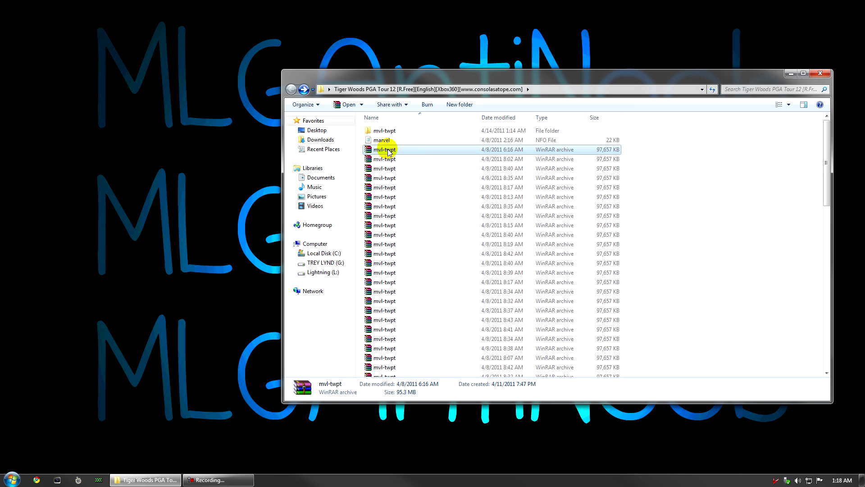
right_click(385, 150)
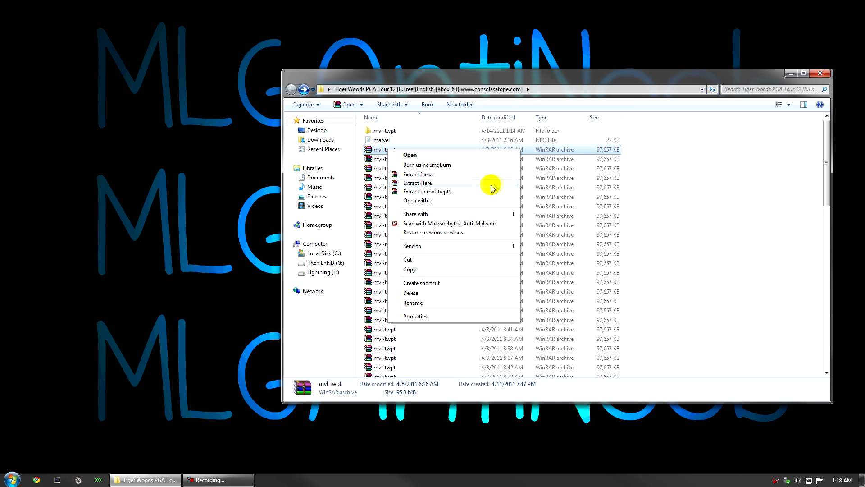
mouse_move(438, 195)
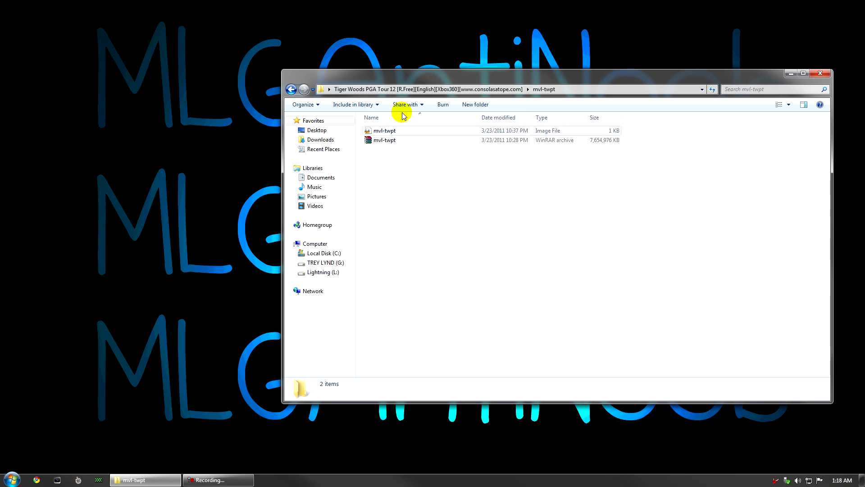
left_click(384, 139)
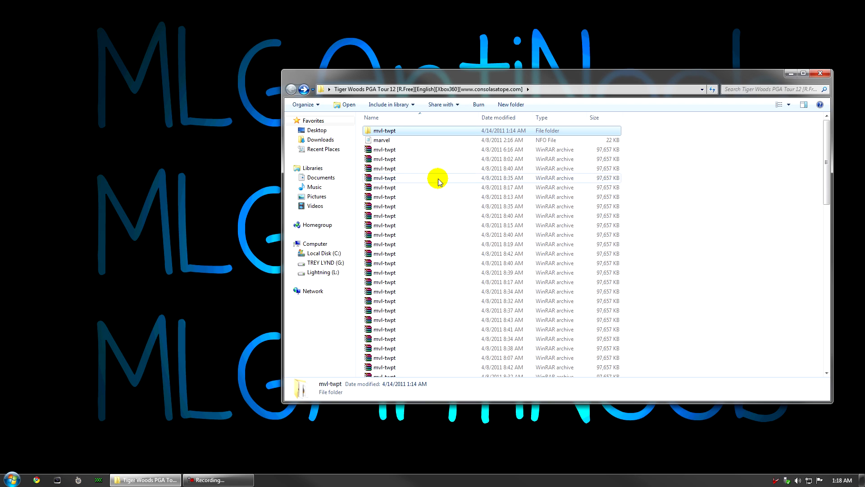
mouse_move(387, 150)
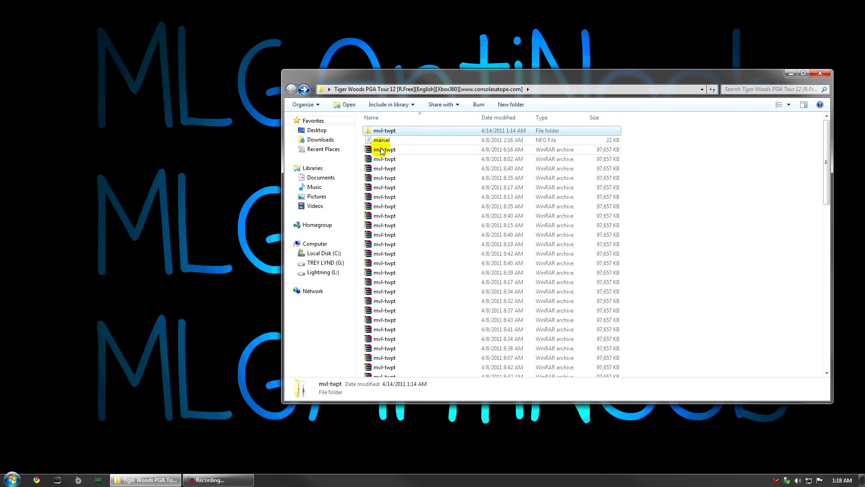
mouse_move(369, 153)
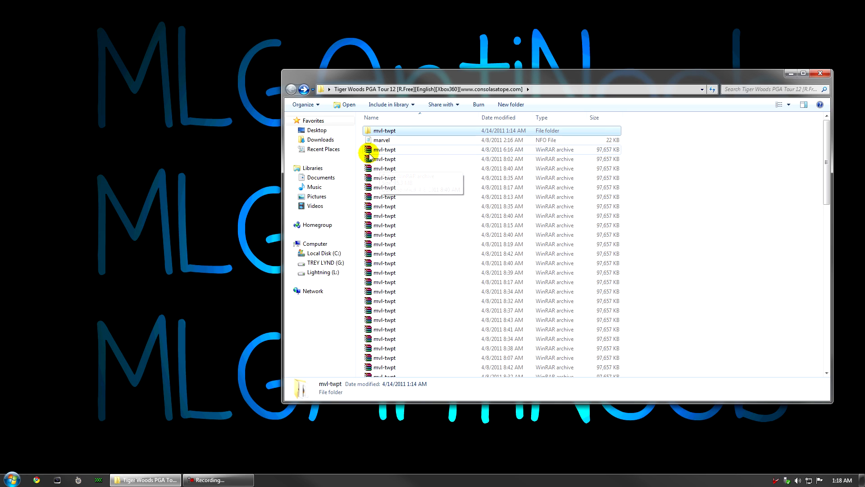
double_click(384, 130)
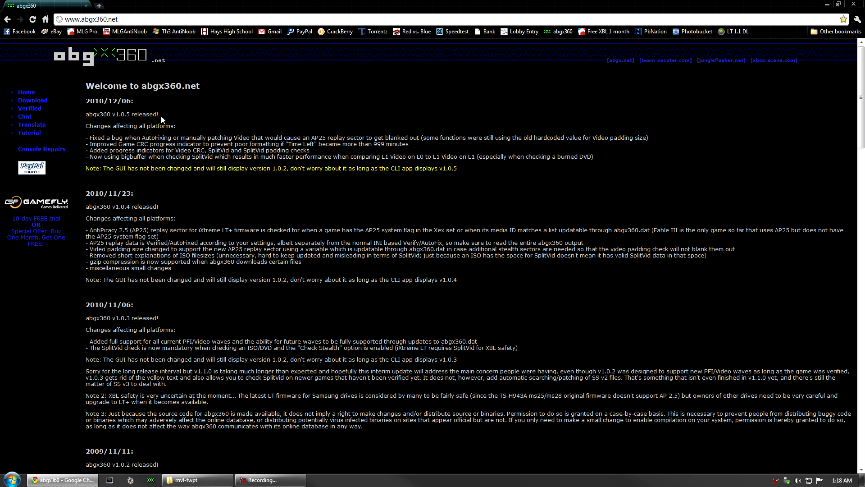
mouse_move(776, 4)
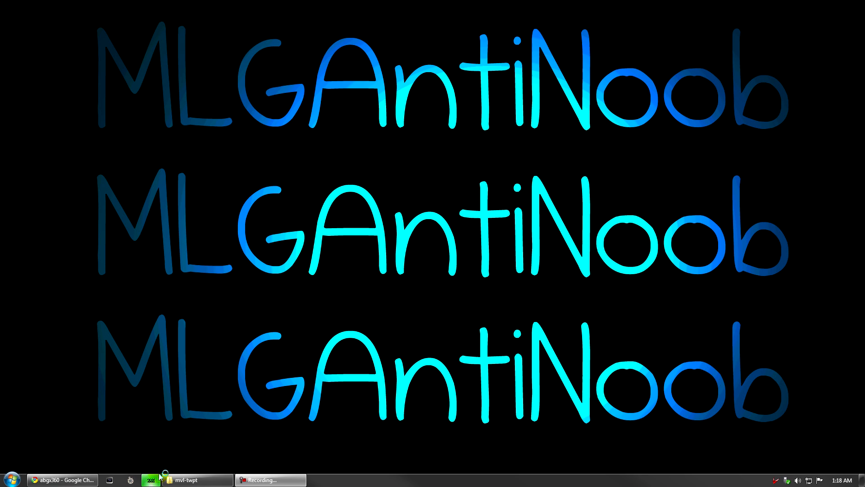
- Review abgx360 GUI's Options, Rebuilding and AutoFix pages, return to Quickstart and bring up the File menu
left_click(162, 480)
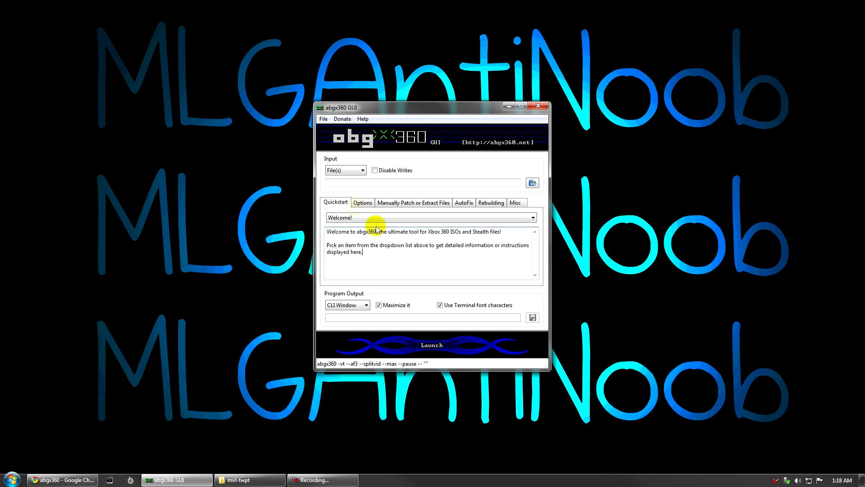
left_click(362, 203)
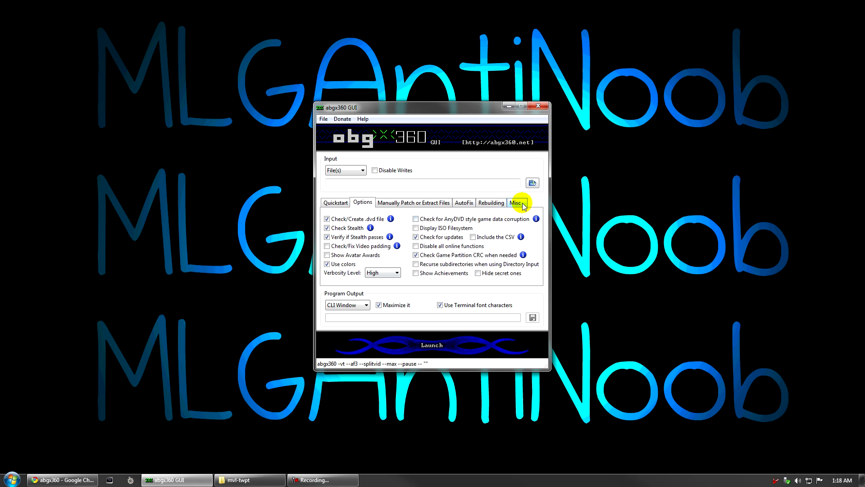
left_click(514, 202)
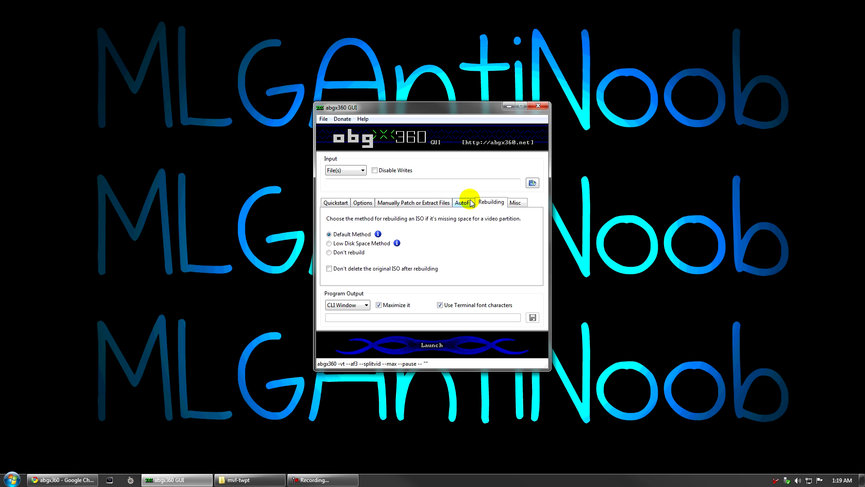
left_click(464, 203)
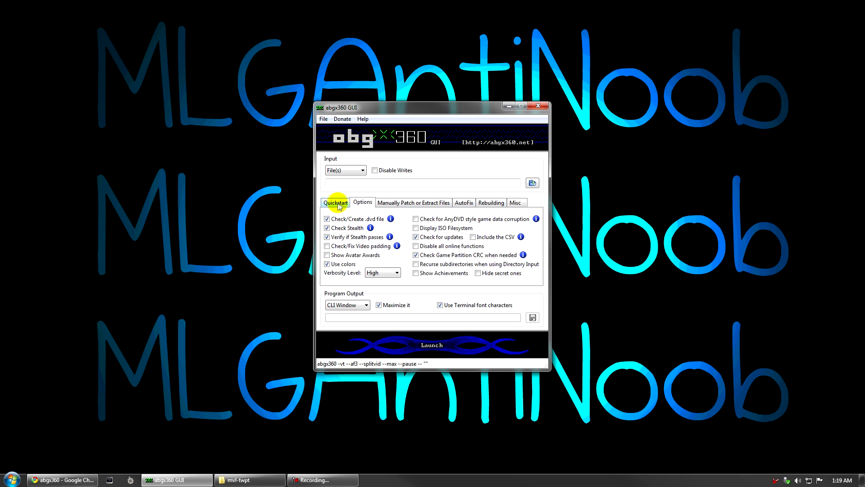
left_click(335, 202)
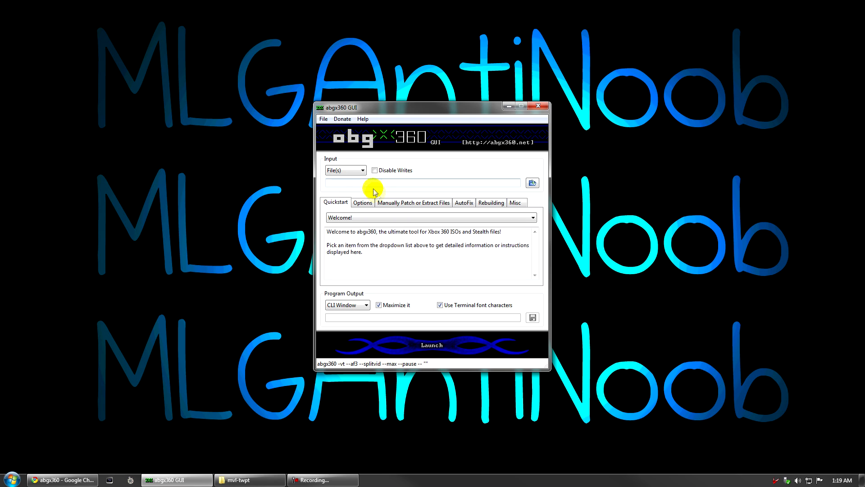
left_click(324, 119)
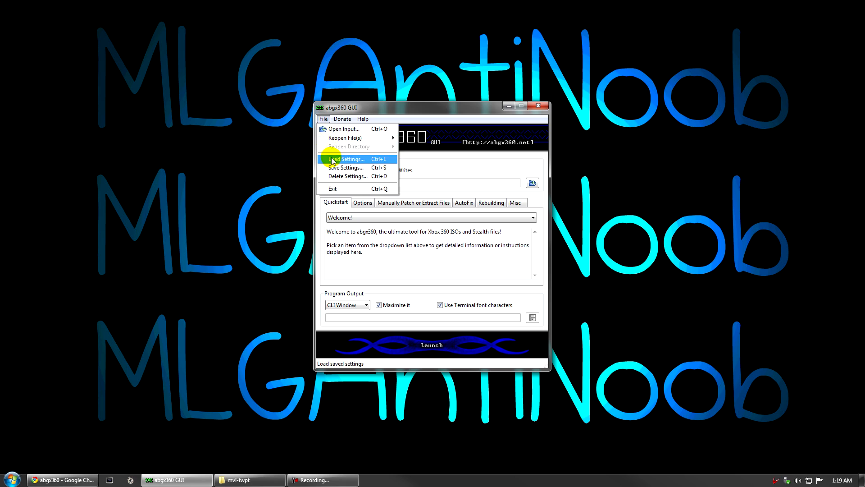
- Save the current abgx360 GUI settings under the name Default
left_click(346, 168)
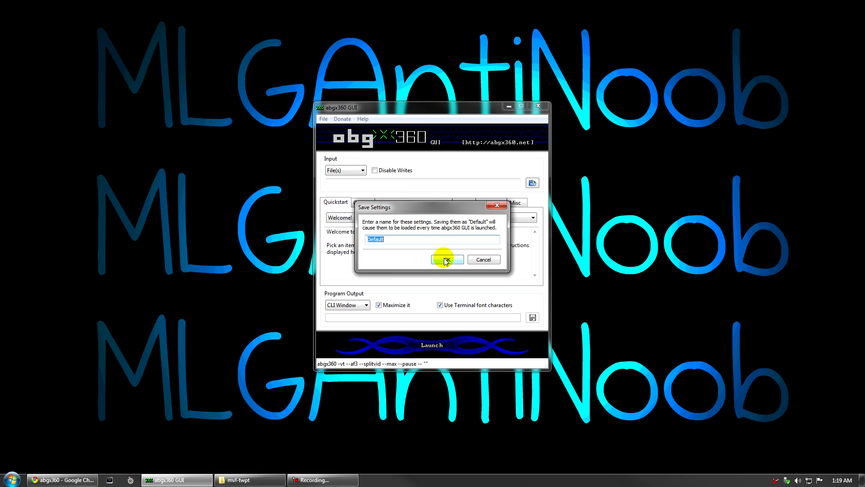
left_click(446, 259)
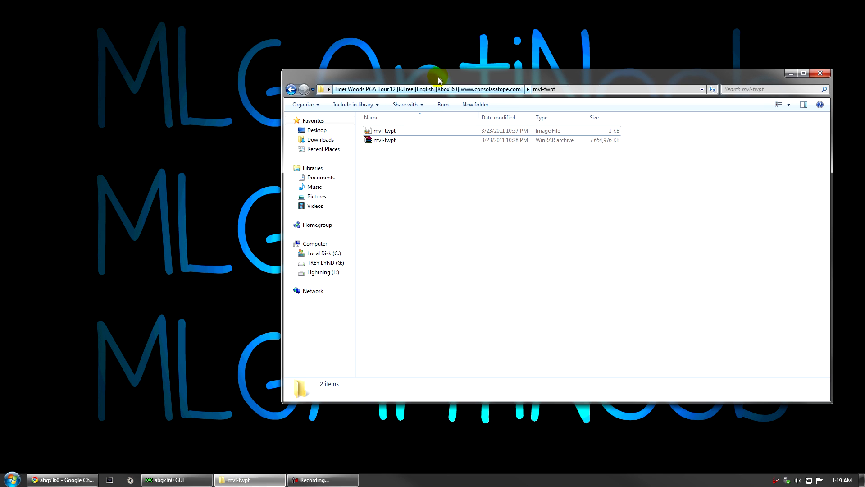
- Load mvl-twpt.iso from the Tiger Woods folder as abgx360 GUI's input file
left_click(176, 479)
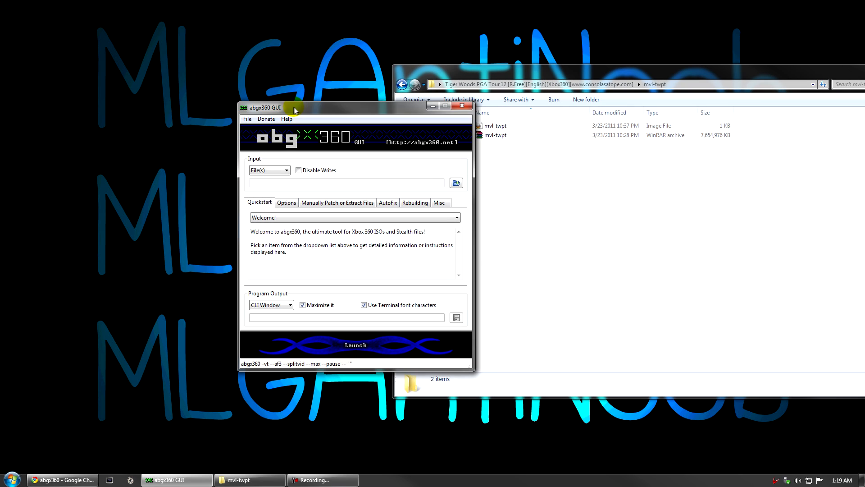
left_click(496, 135)
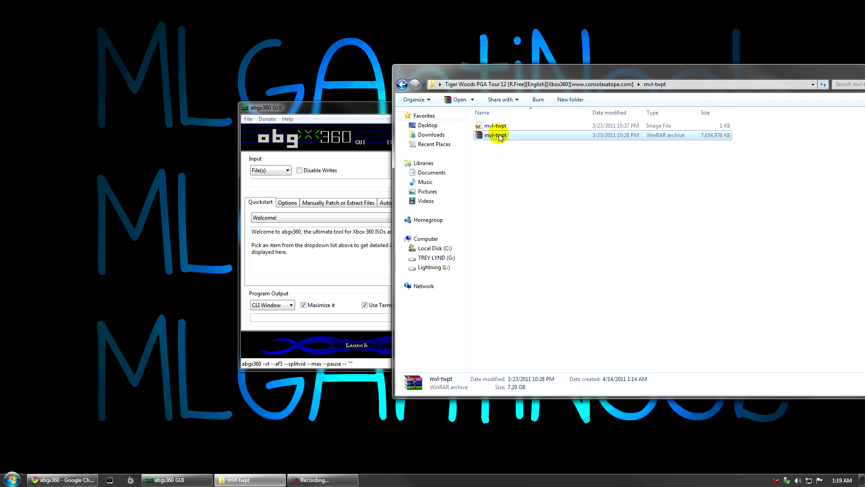
double_click(495, 136)
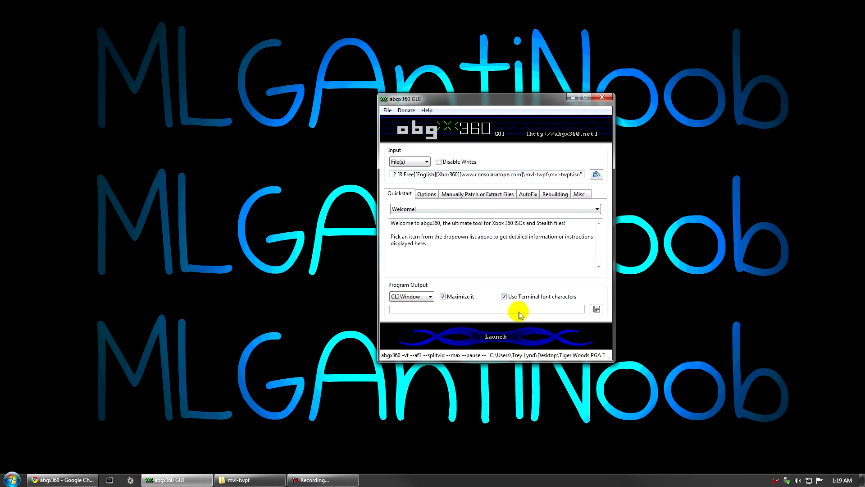
- Launch the abgx360 verification of mvl-twpt.iso in the CLI window
left_click(495, 336)
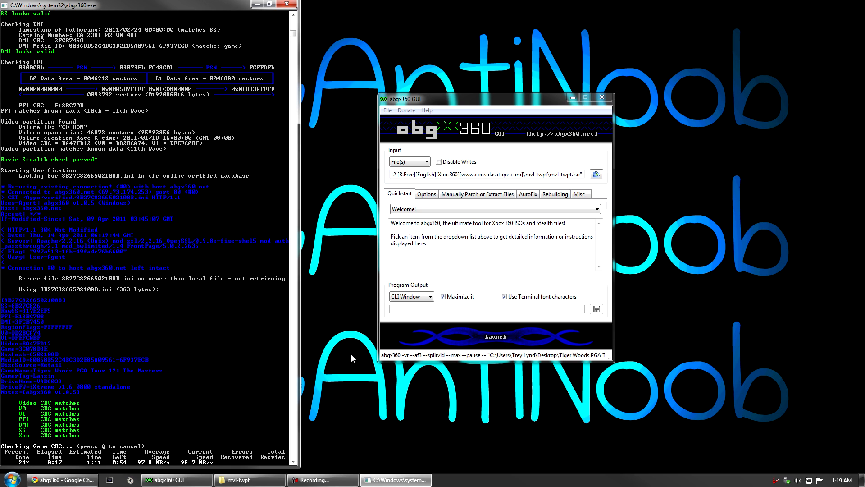
mouse_move(343, 348)
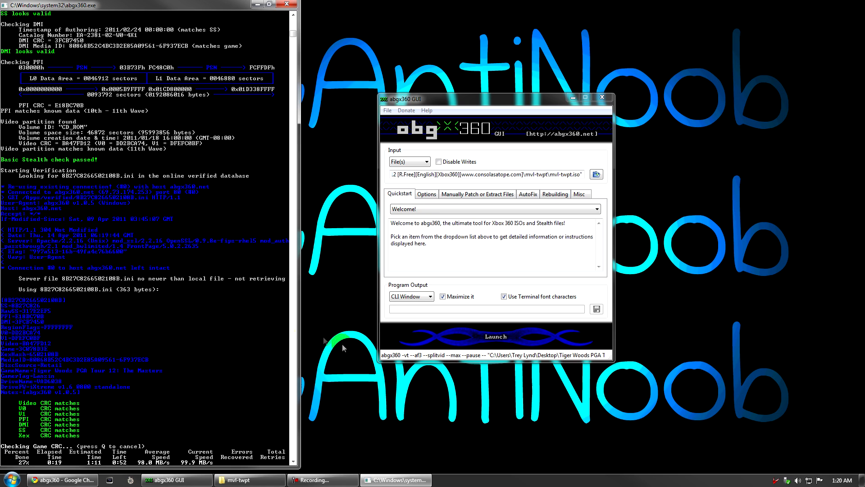
mouse_move(146, 392)
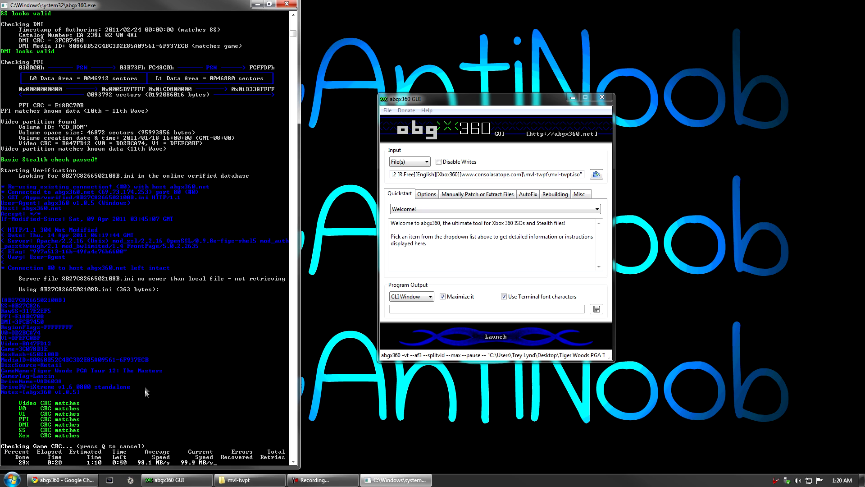
mouse_move(195, 334)
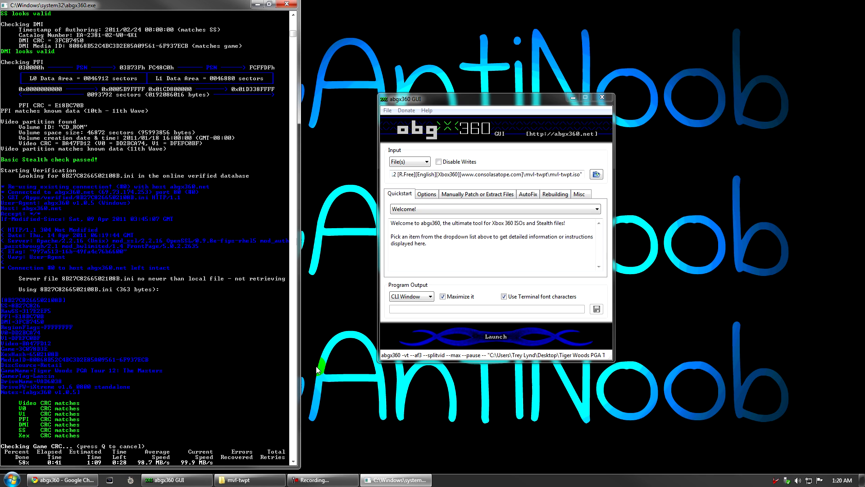
mouse_move(372, 343)
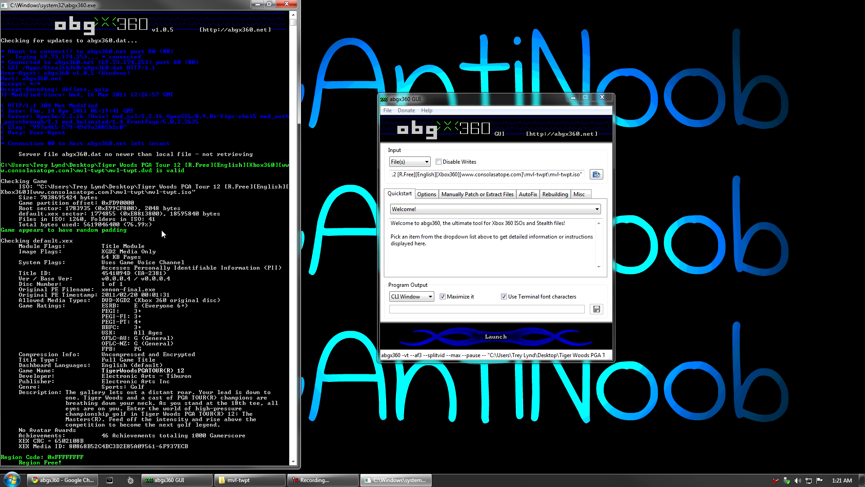
mouse_move(157, 238)
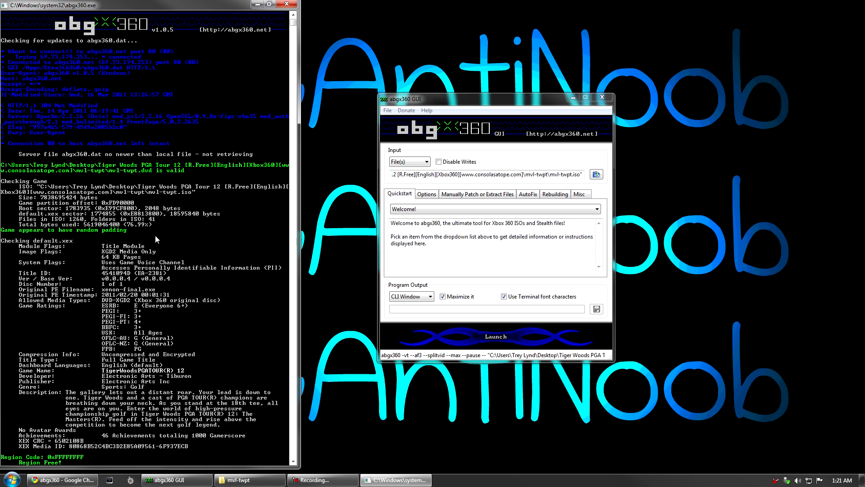
scroll("down", 3)
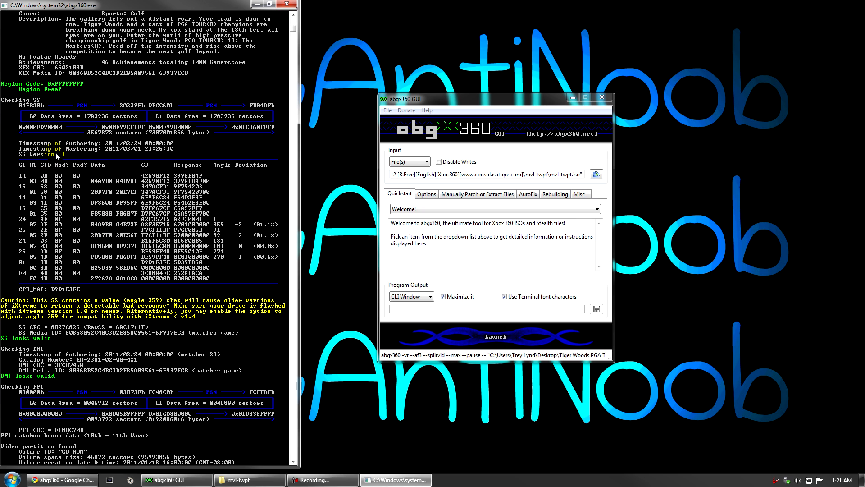
mouse_move(183, 363)
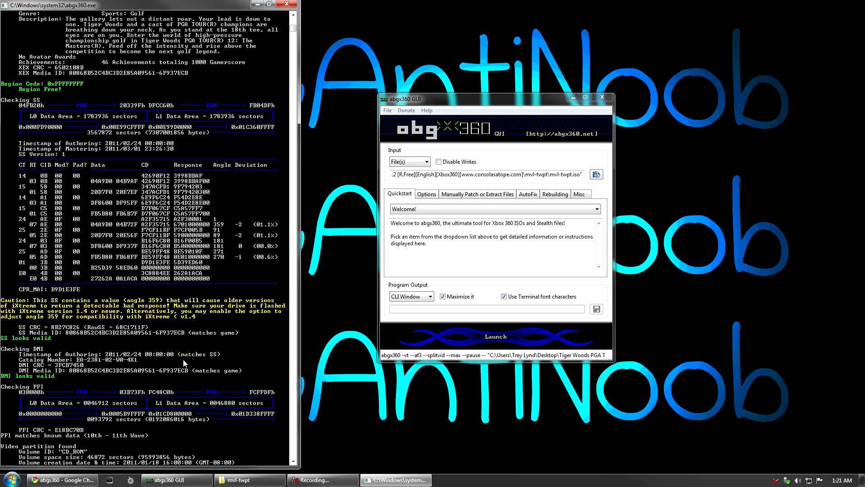
mouse_move(83, 183)
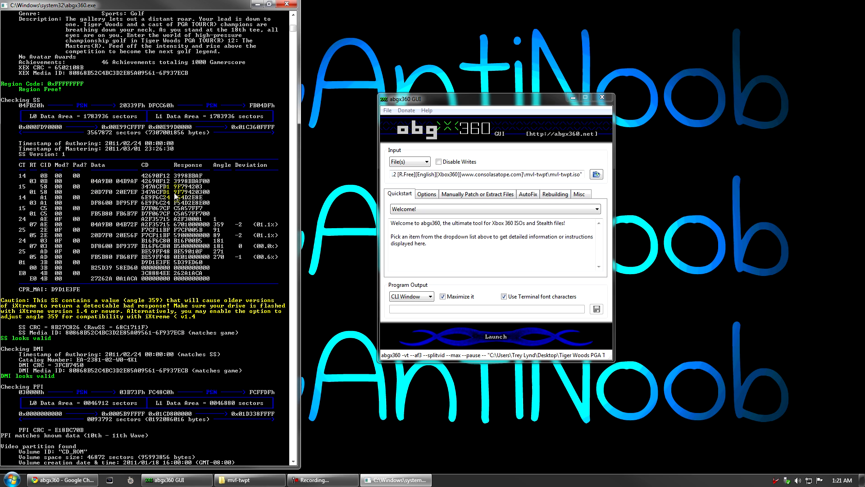
mouse_move(215, 237)
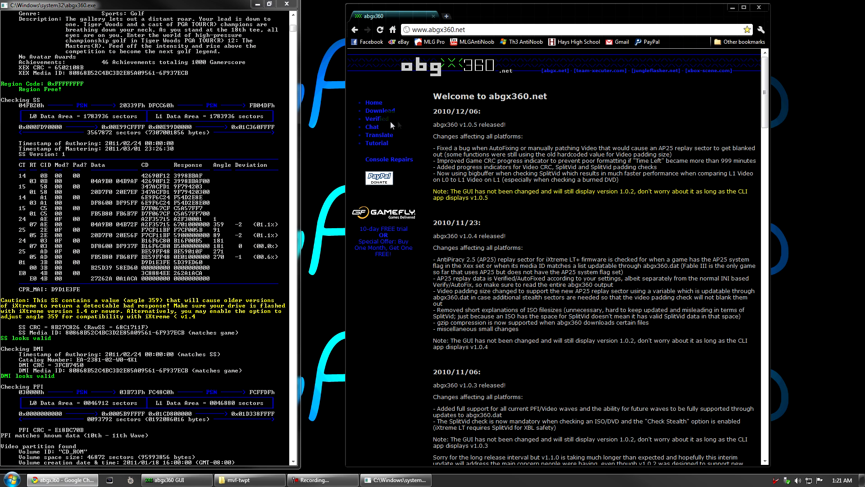
- Go to the abgx360.net Verified database and set its search to XEX CRC
left_click(376, 118)
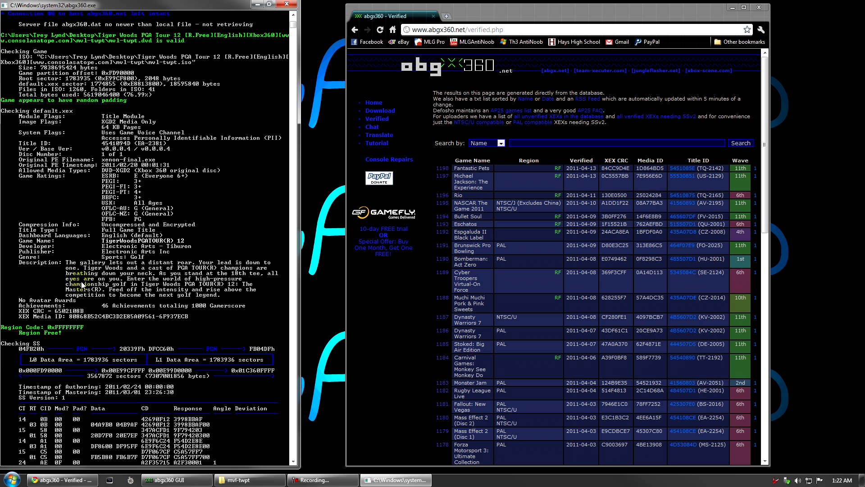
scroll("down", 3)
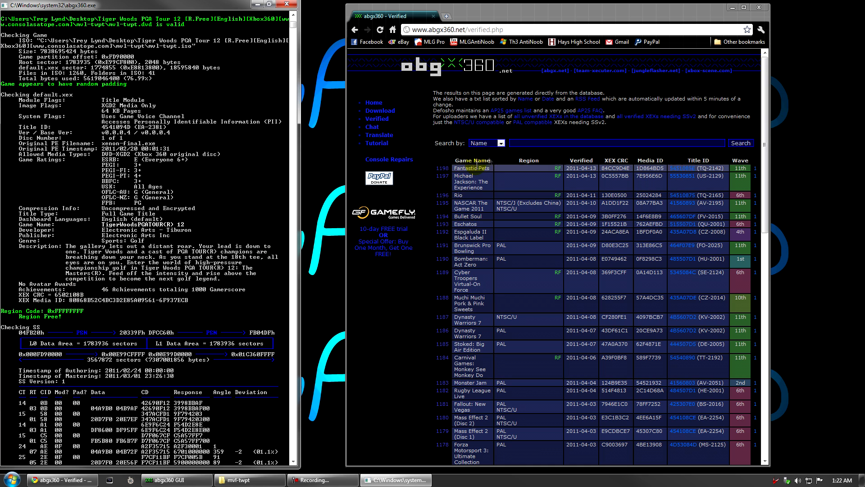
left_click(485, 143)
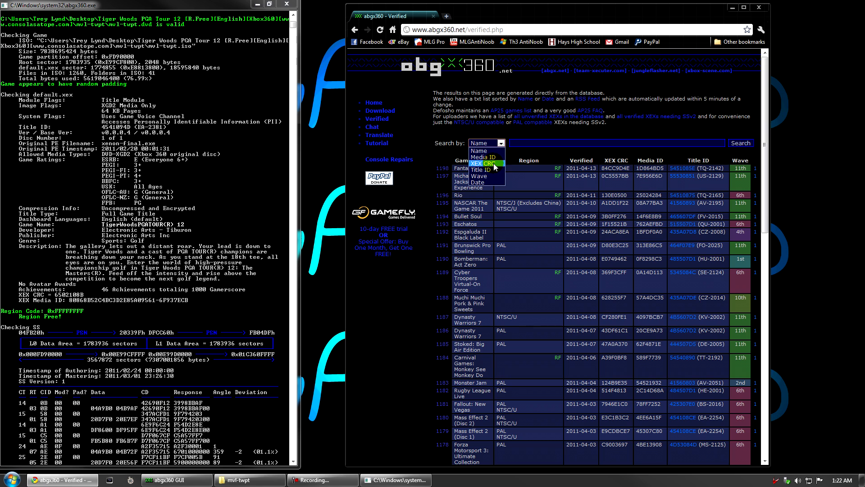
left_click(483, 163)
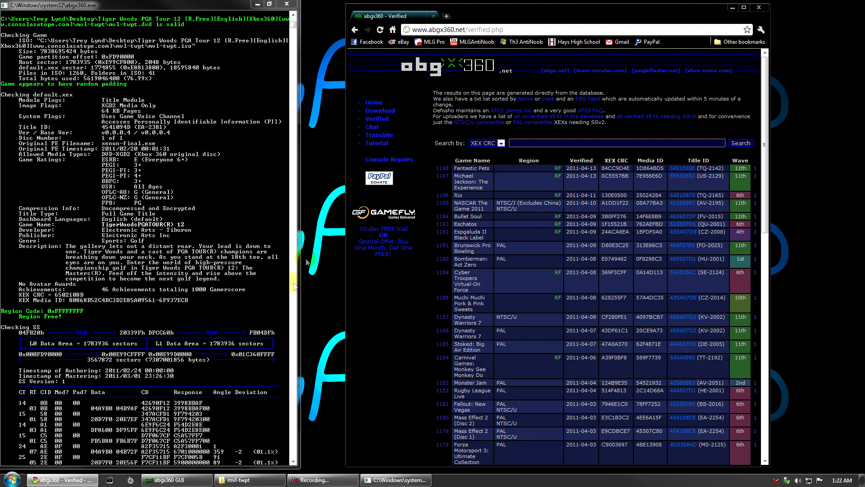
mouse_move(107, 336)
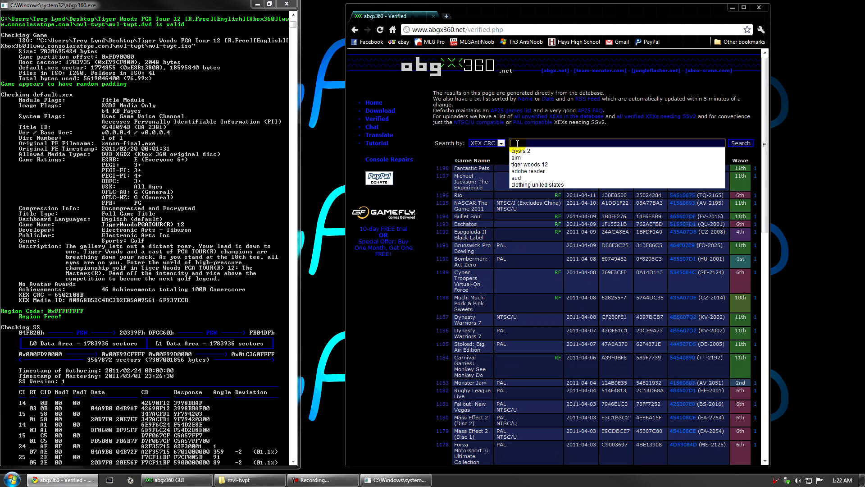
- Search the verified database for XEX CRC 65021 to find Tiger Woods PGA Tour 12
type("6502108")
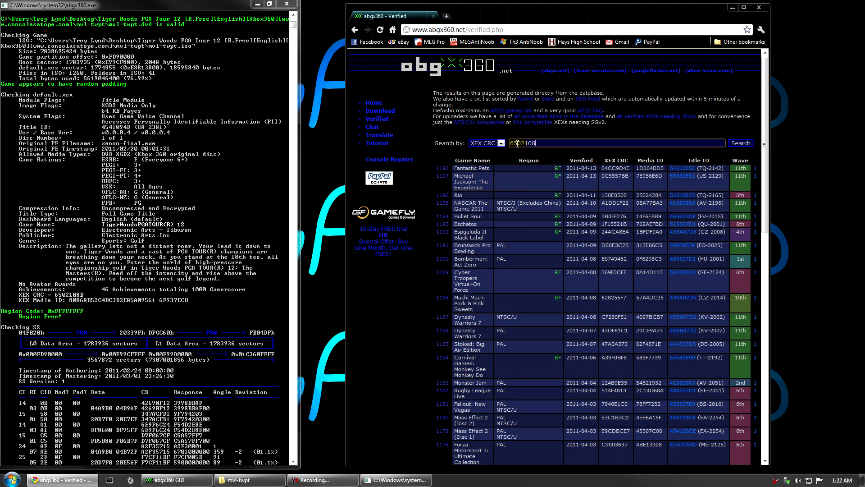
left_click(741, 143)
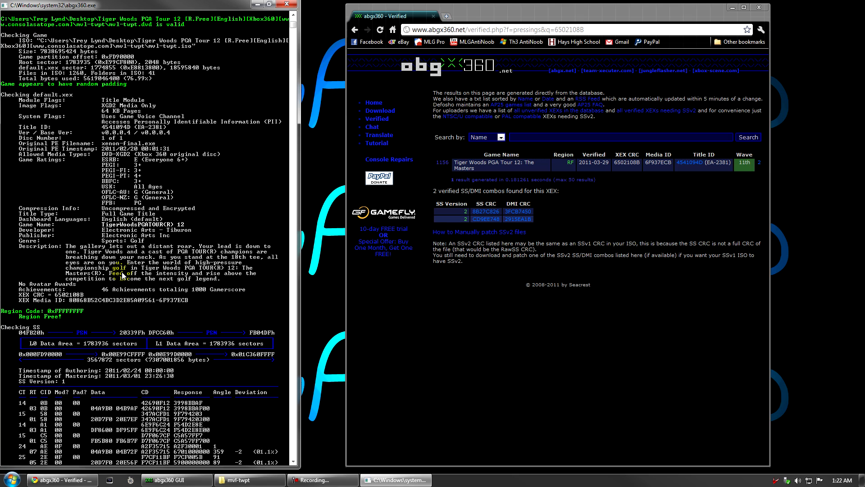
scroll("down", 3)
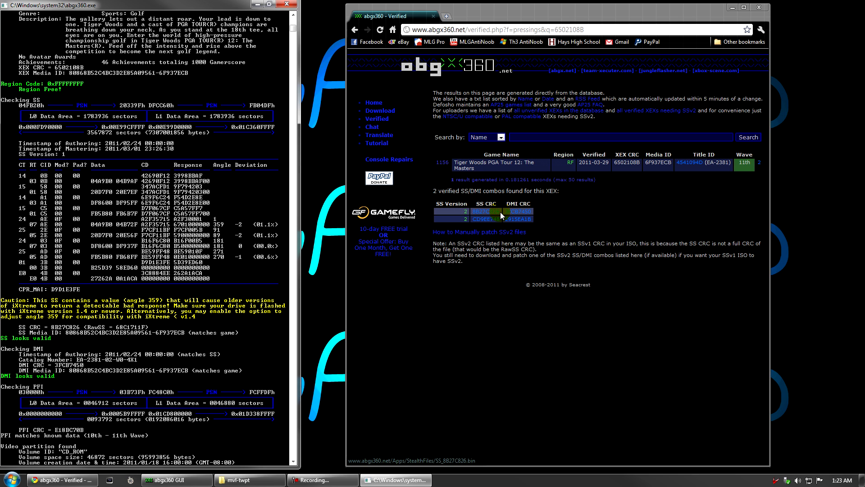
- Download the game's SS_8B27C826 and DMI_3FCB7450 files and dismiss the downloads bar
double_click(486, 211)
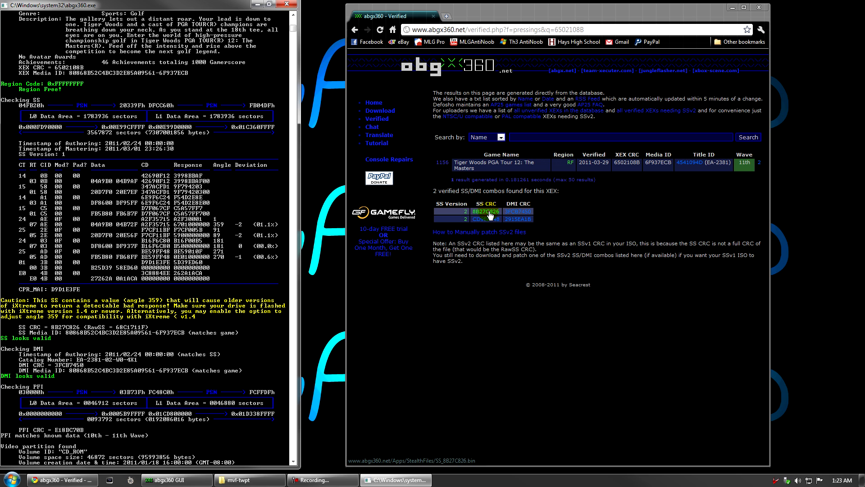
left_click(517, 211)
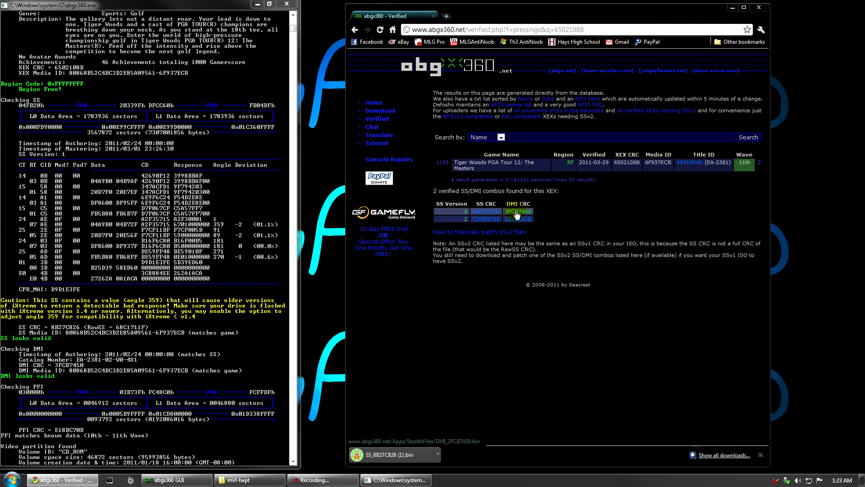
left_click(518, 210)
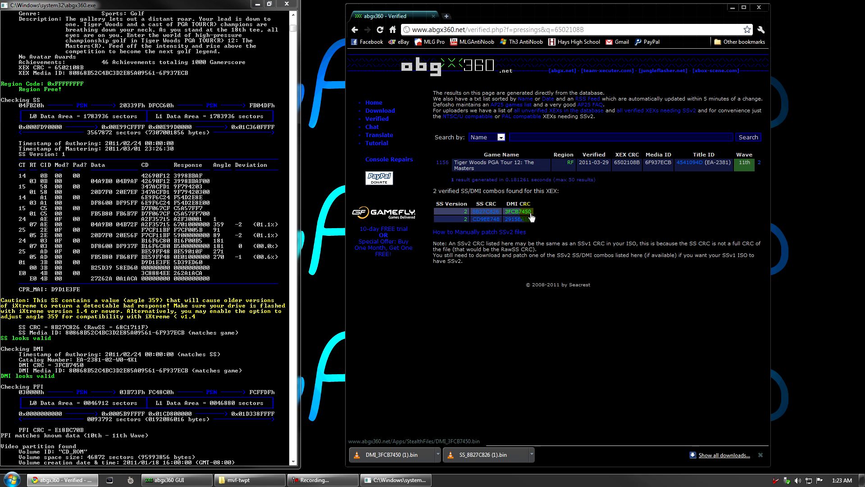
left_click(485, 210)
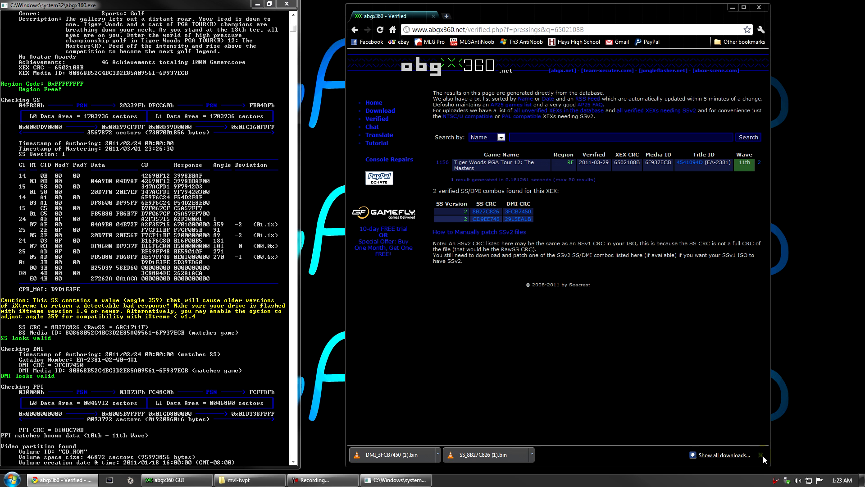
left_click(173, 479)
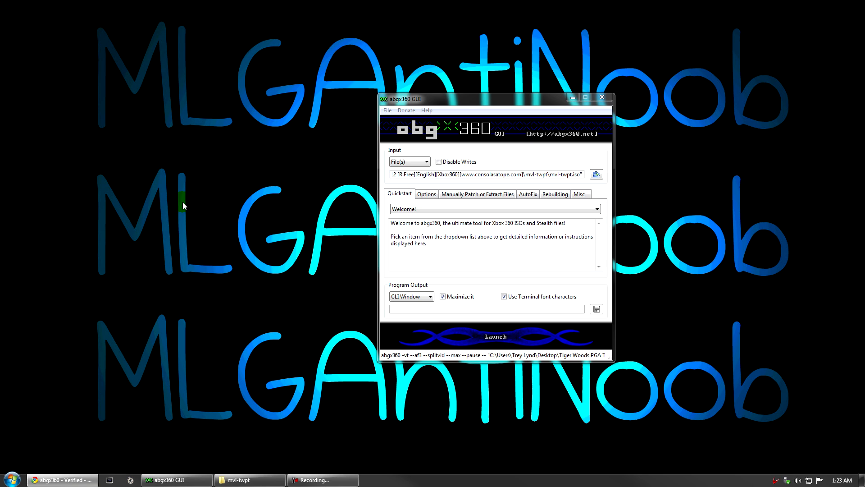
mouse_move(427, 193)
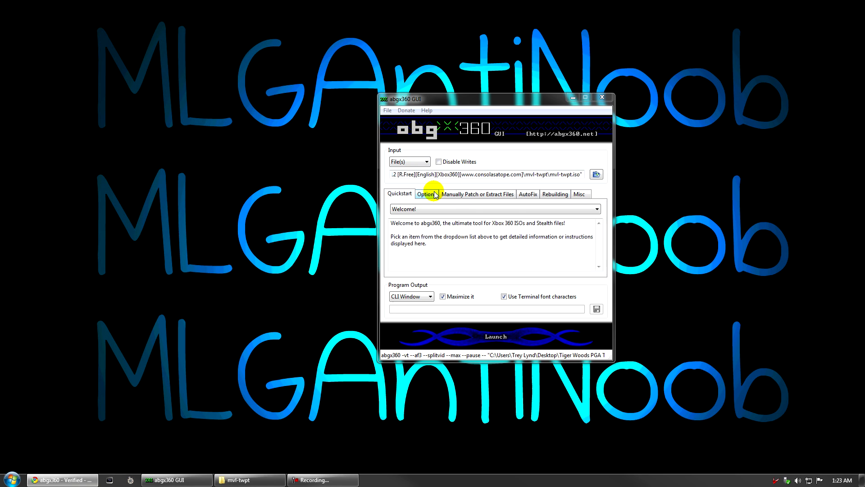
- On the manual patch page enable Patch even if stealth passes and Patch DMI, then start choosing the DMI file
left_click(425, 194)
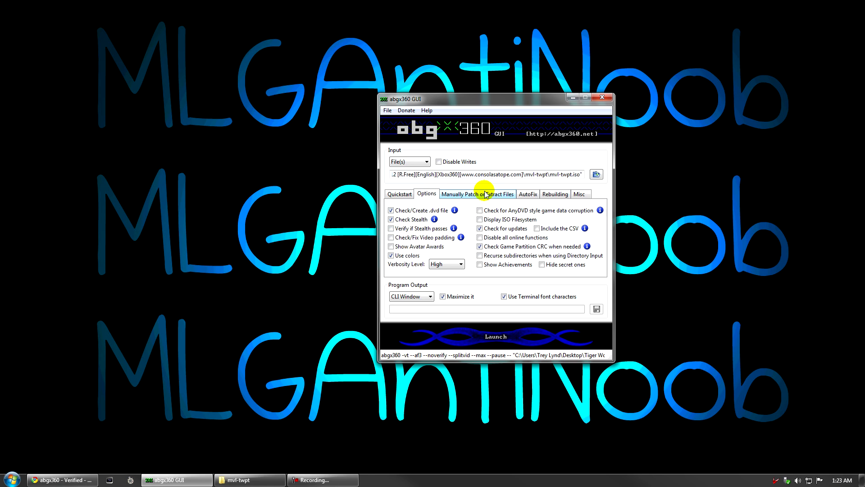
left_click(478, 194)
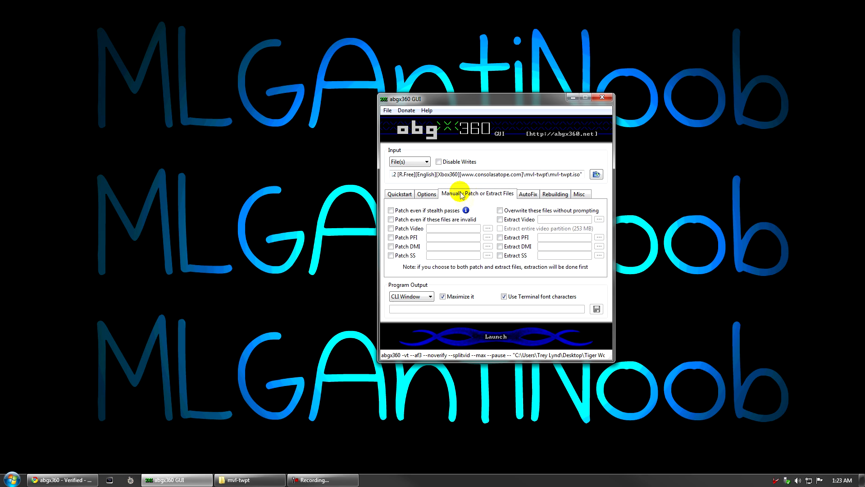
left_click(391, 210)
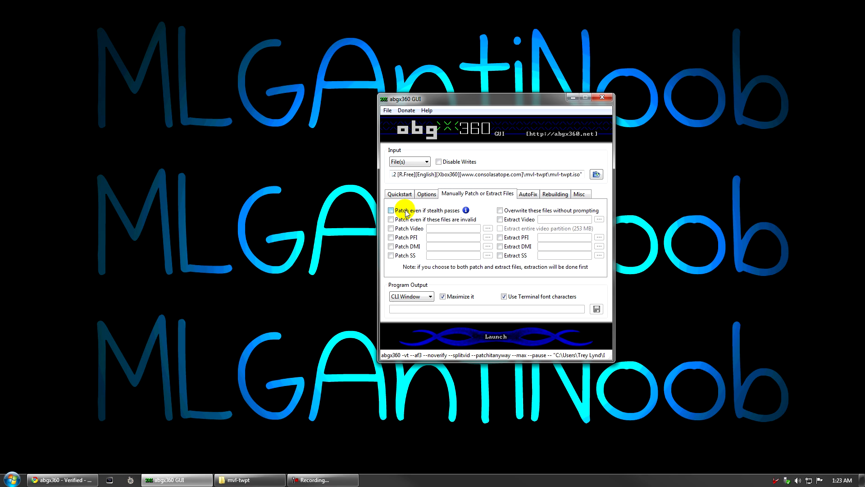
left_click(391, 246)
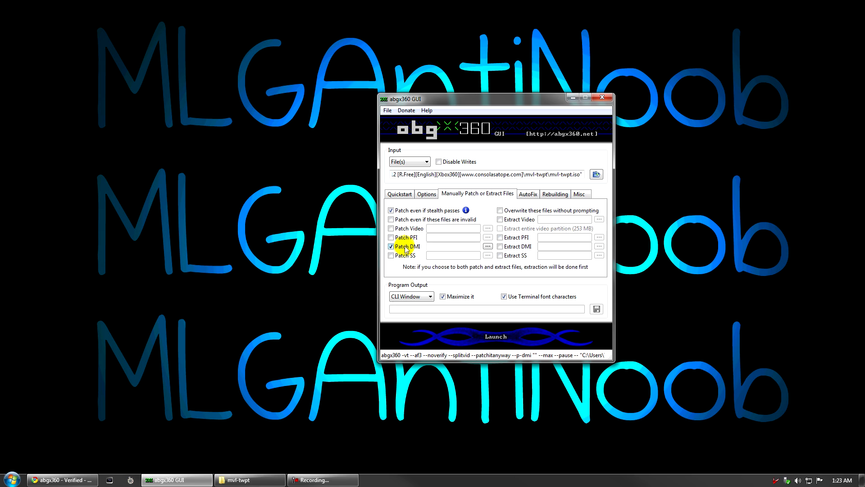
left_click(390, 255)
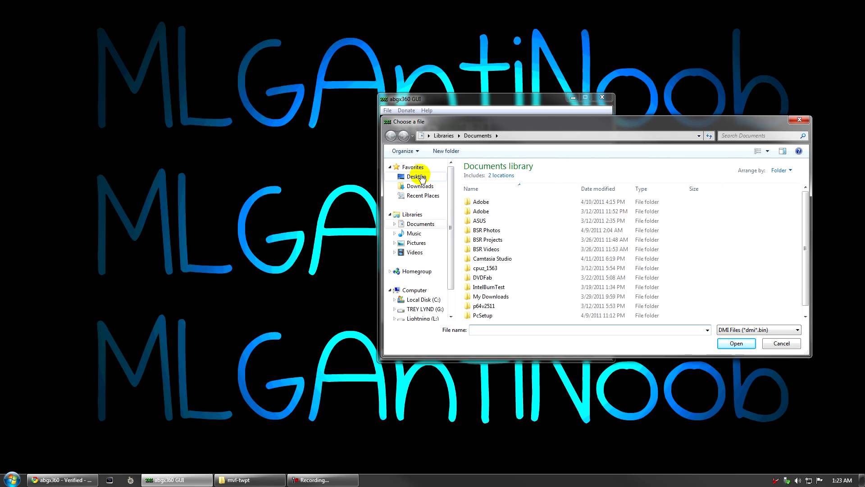
- Set DMI_3FCB7450 and SS_8B27C826 from the Desktop as the DMI and SS patch sources
left_click(417, 176)
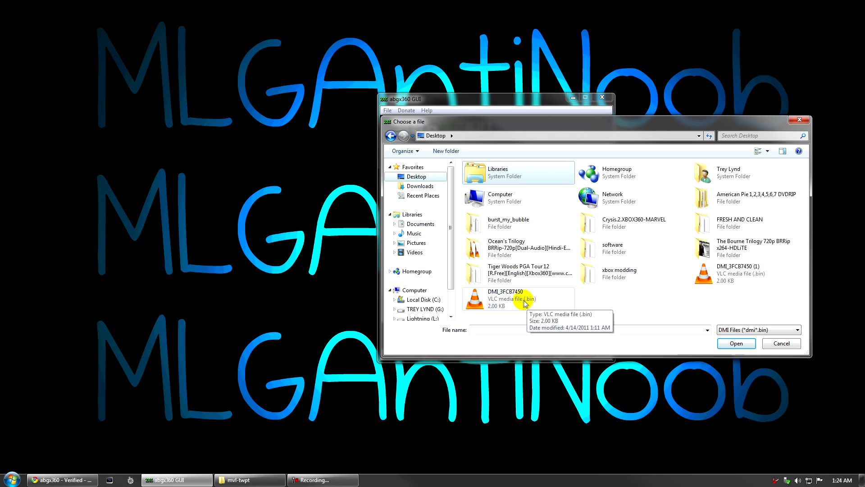
left_click(505, 298)
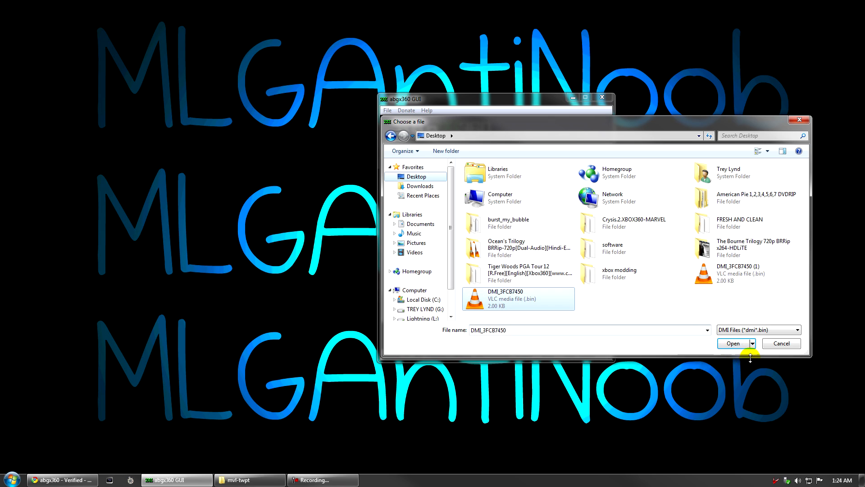
left_click(733, 342)
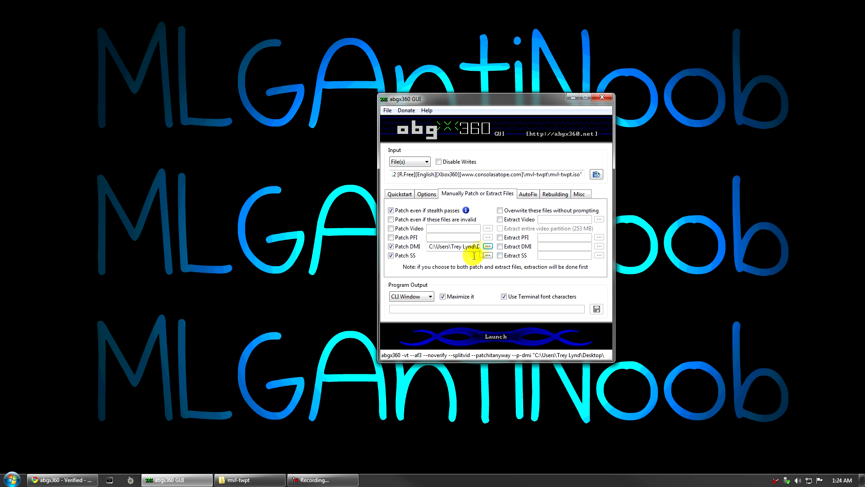
left_click(487, 255)
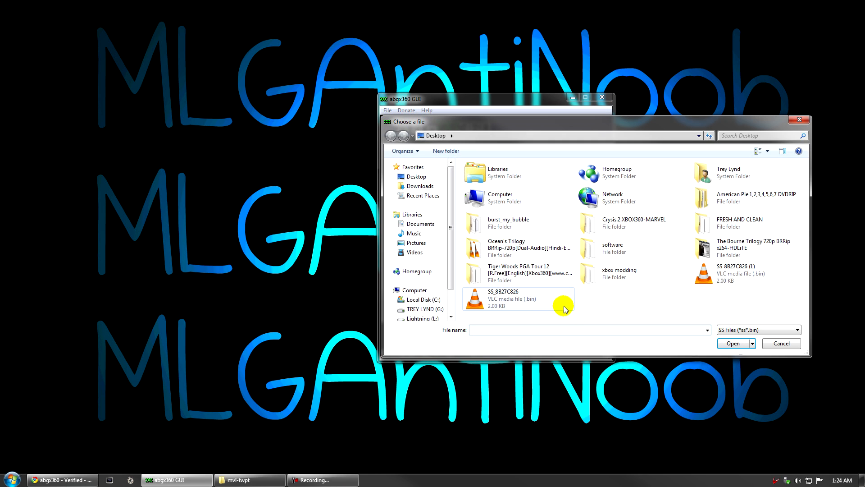
left_click(518, 298)
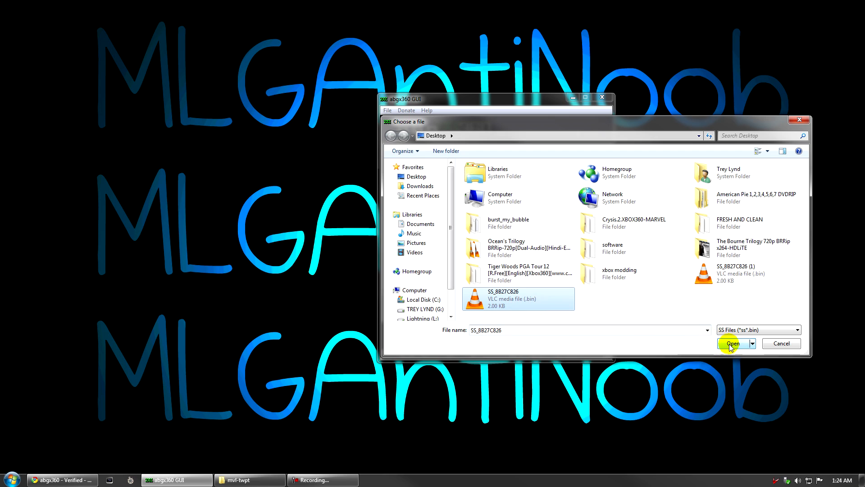
left_click(733, 343)
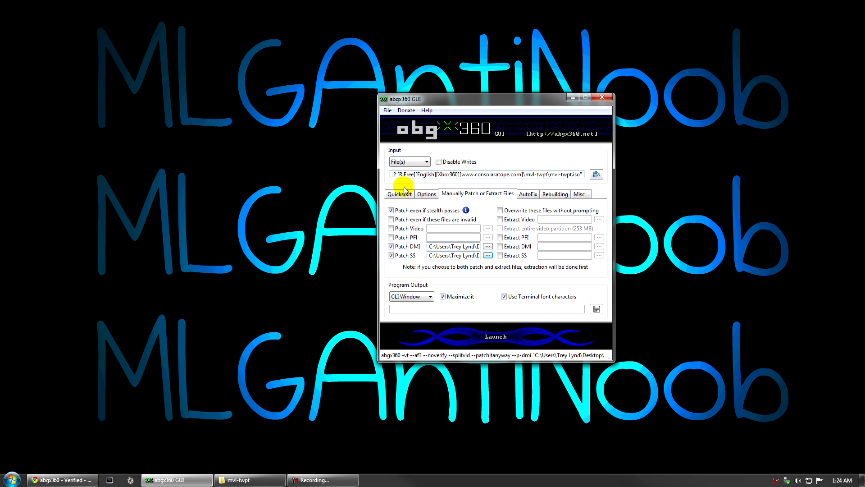
- Run the patch from Quickstart, getting SS and DMI patched successfully with SplitVid valid
left_click(399, 194)
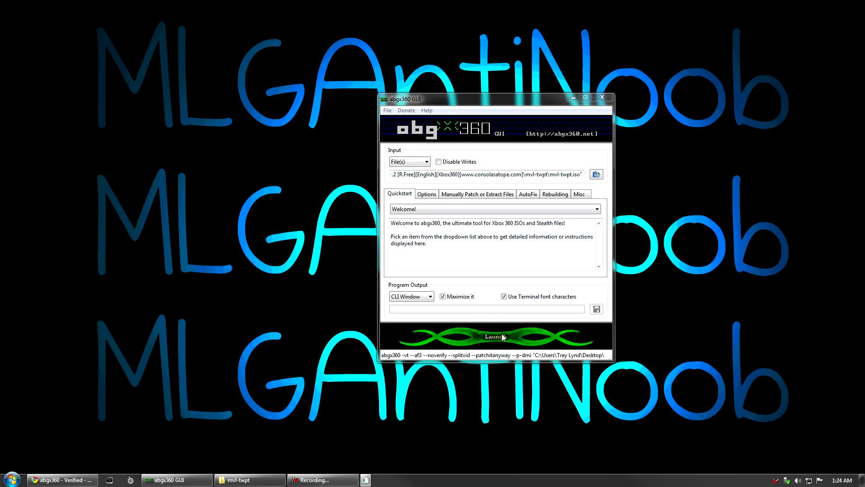
left_click(495, 336)
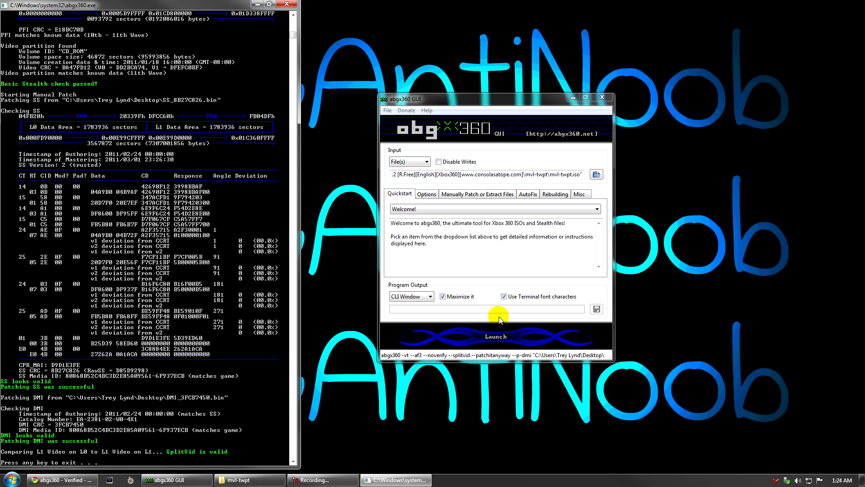
mouse_move(67, 395)
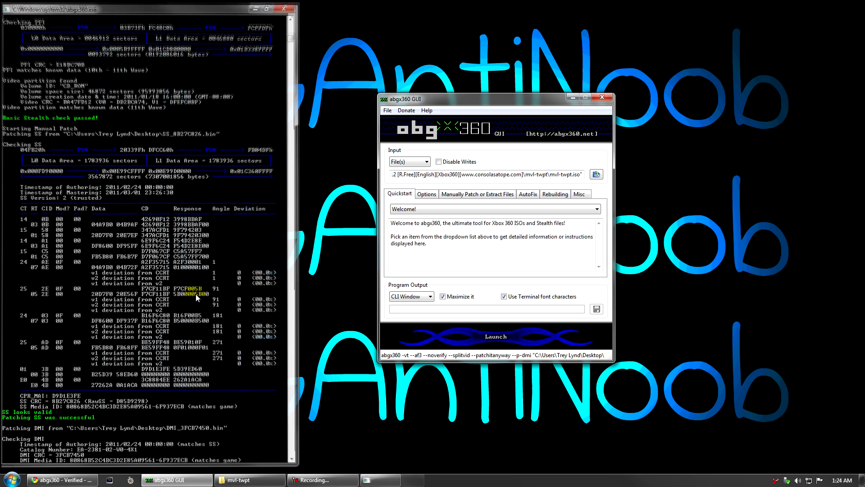
- Restart abgx360 GUI so the Manually Patch options are cleared, landing back on Quickstart
left_click(284, 8)
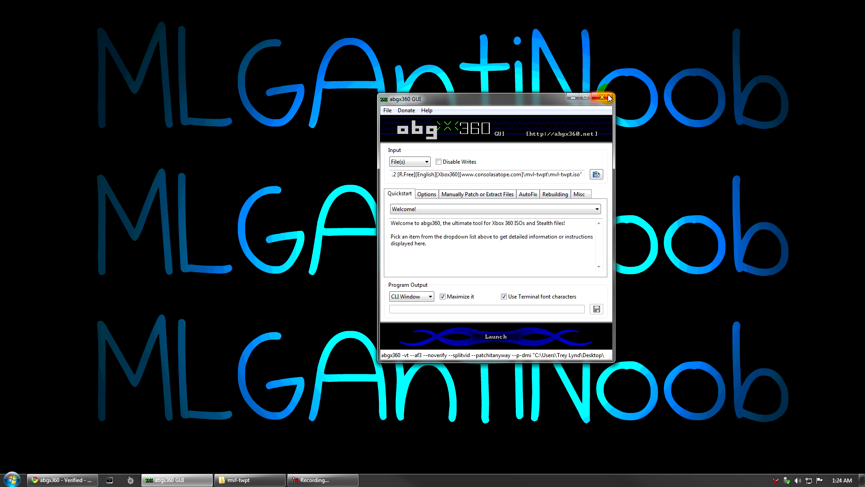
left_click(607, 98)
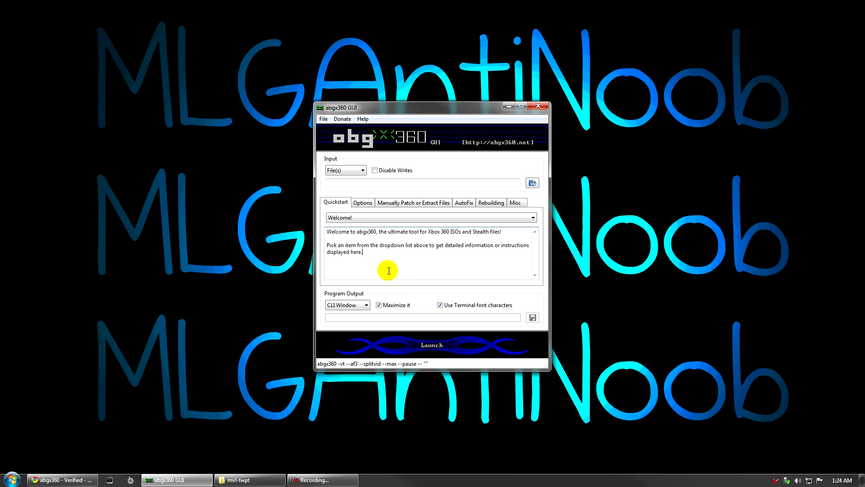
left_click(362, 203)
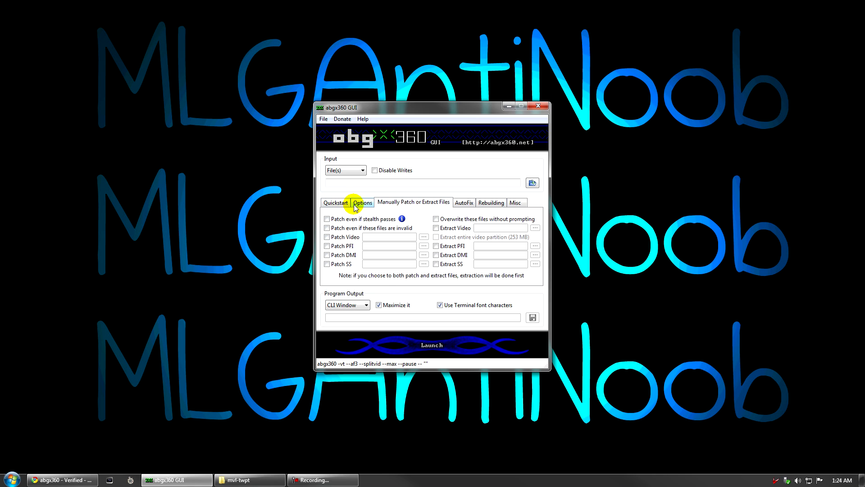
left_click(335, 201)
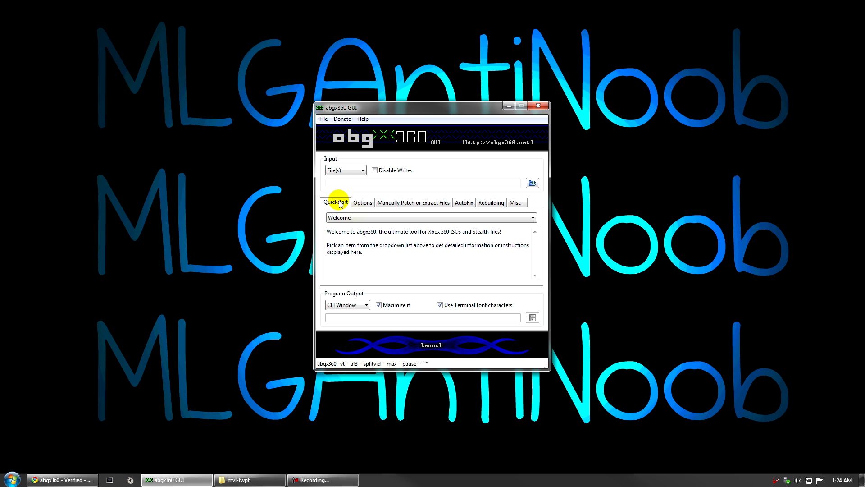
left_click(249, 479)
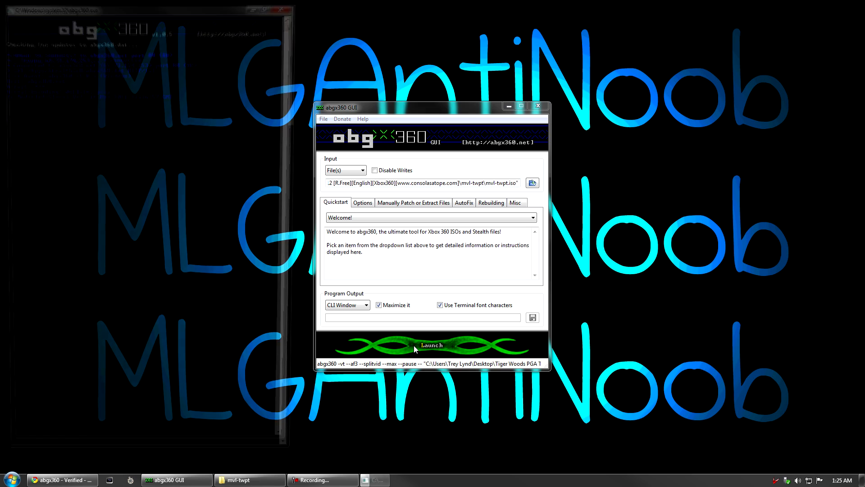
- Launch a fresh verification of mvl-twpt.iso, confirming all CRCs match and SplitVid is valid
left_click(432, 345)
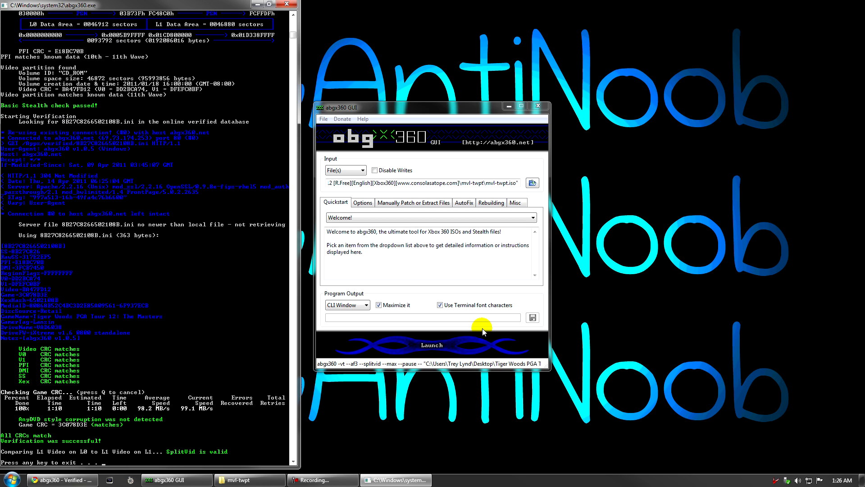
mouse_move(110, 419)
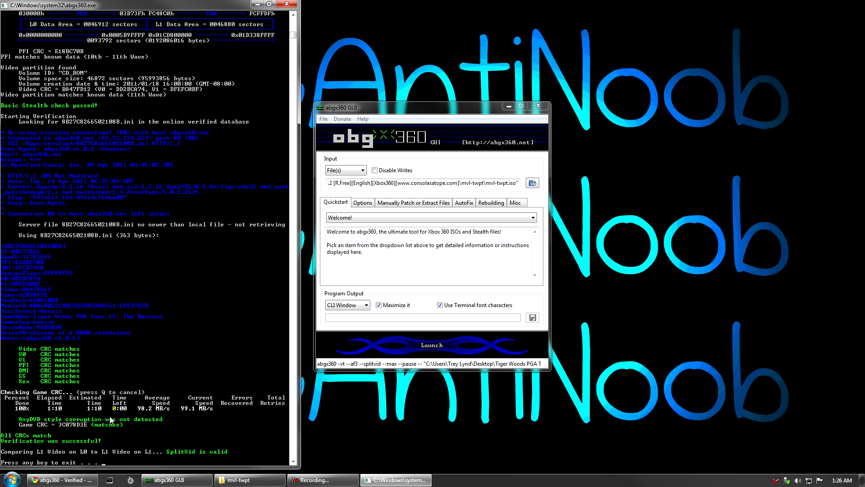
mouse_move(224, 222)
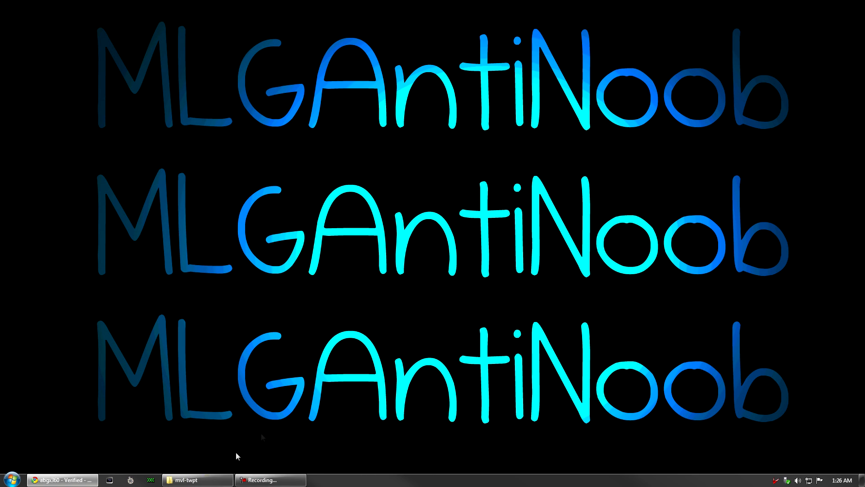
- From the mvl-twpt folder, open the 1 KB mvl-twpt.dvd image file in ImgBurn
left_click(197, 480)
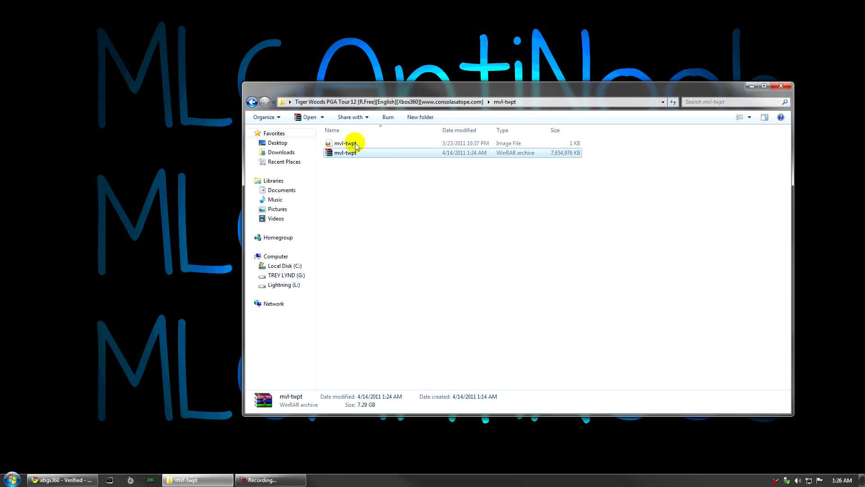
left_click(346, 154)
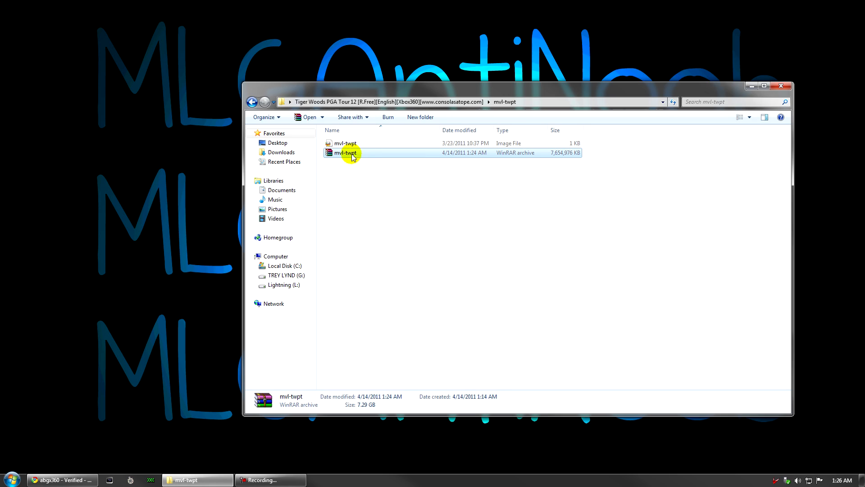
left_click(345, 143)
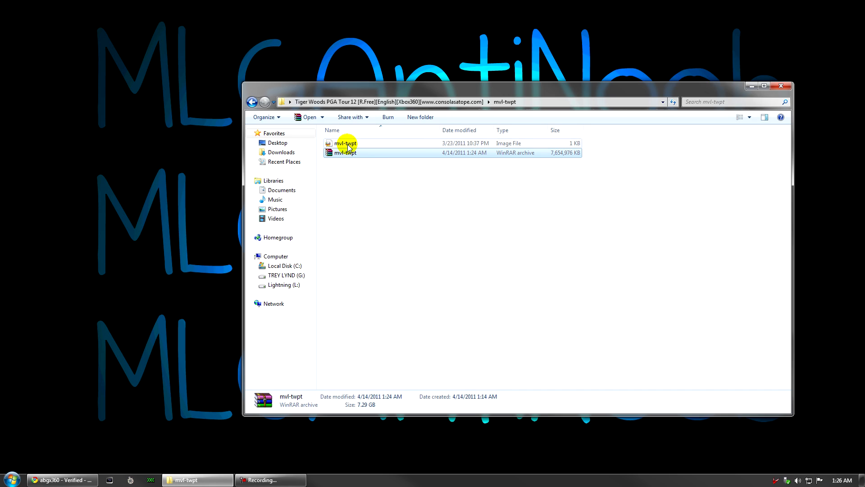
left_click(345, 143)
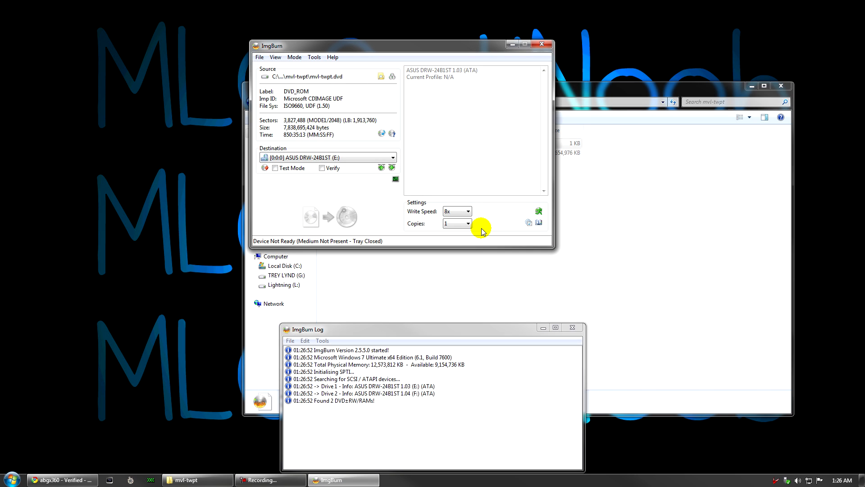
mouse_move(374, 171)
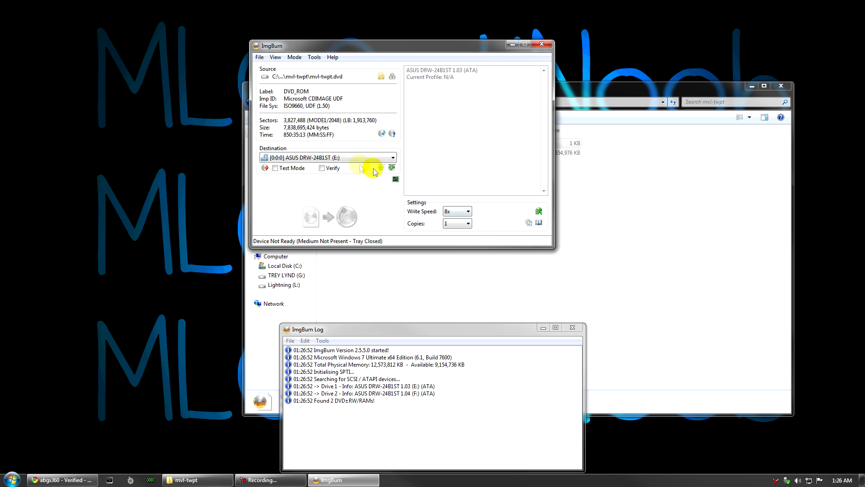
mouse_move(390, 133)
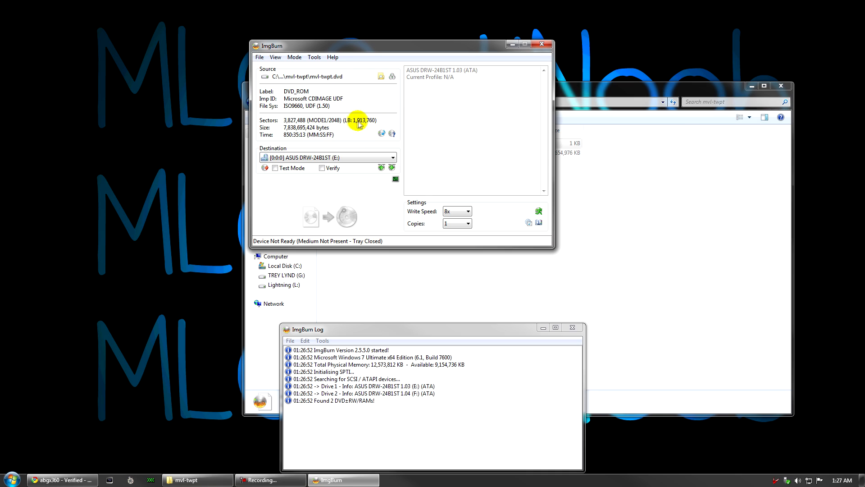
mouse_move(352, 115)
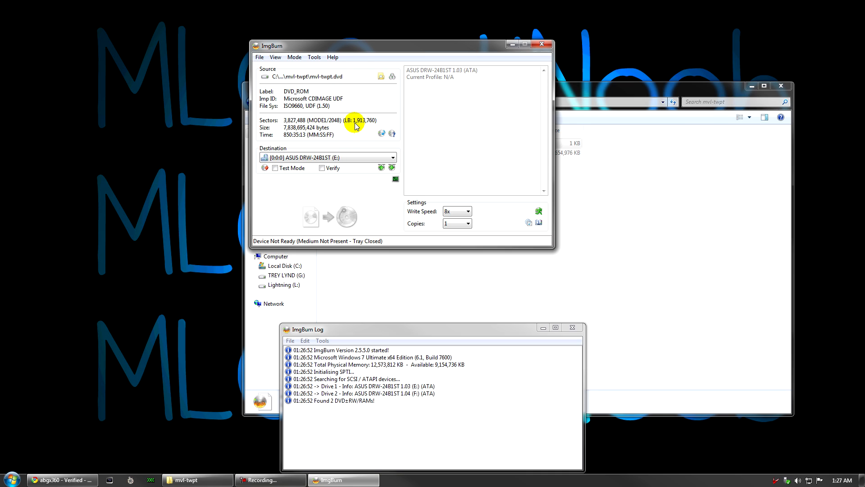
mouse_move(362, 124)
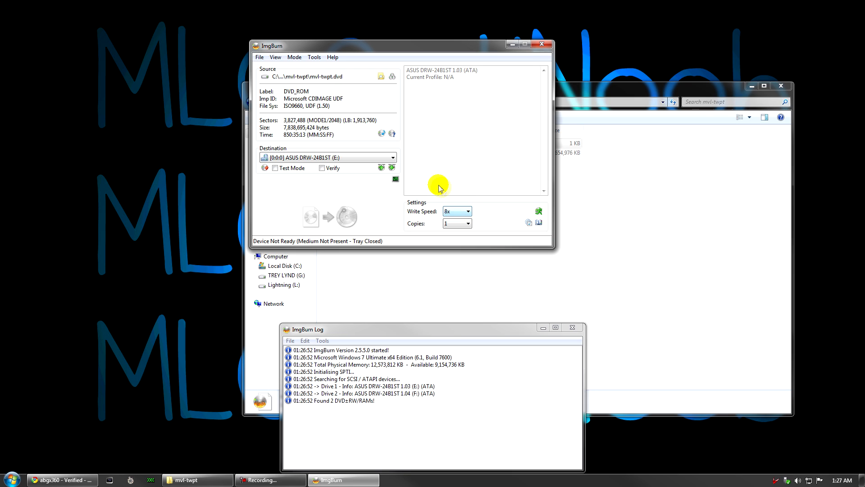
- Exit ImgBurn without burning, leaving mvl-twpt.dvd unwritten to the ASUS drive
left_click(541, 44)
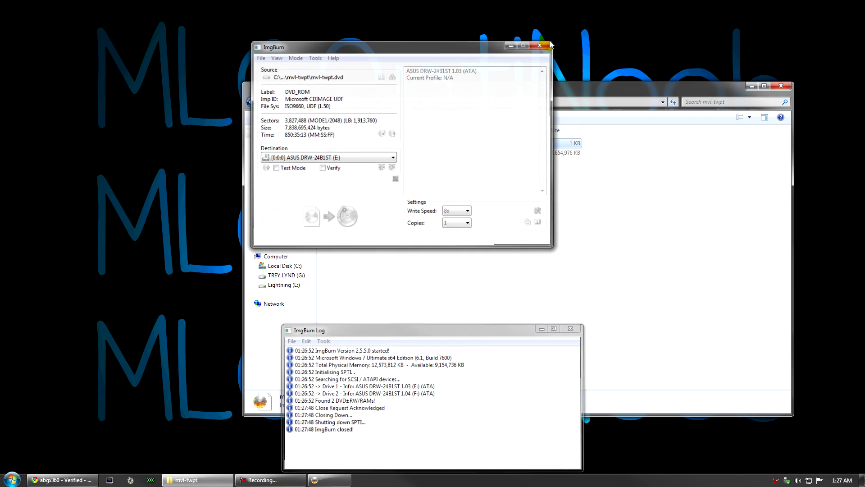
- Close the mvl-twpt folder window, leaving an empty desktop
left_click(540, 46)
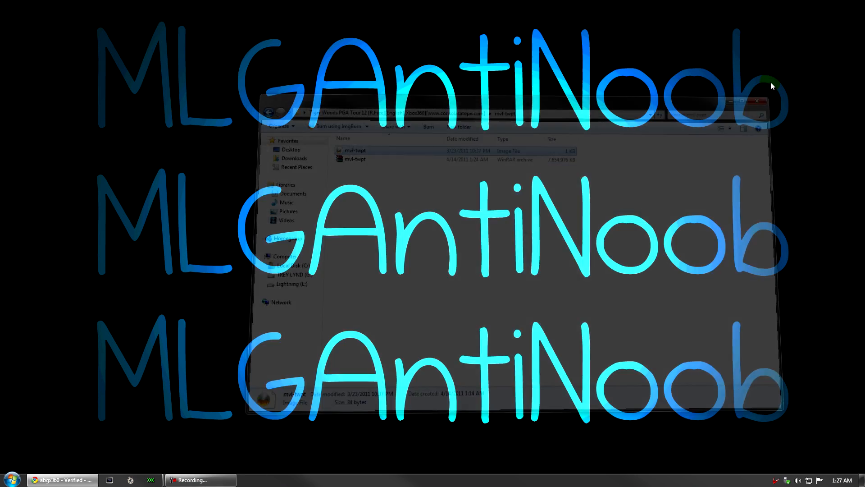
left_click(757, 101)
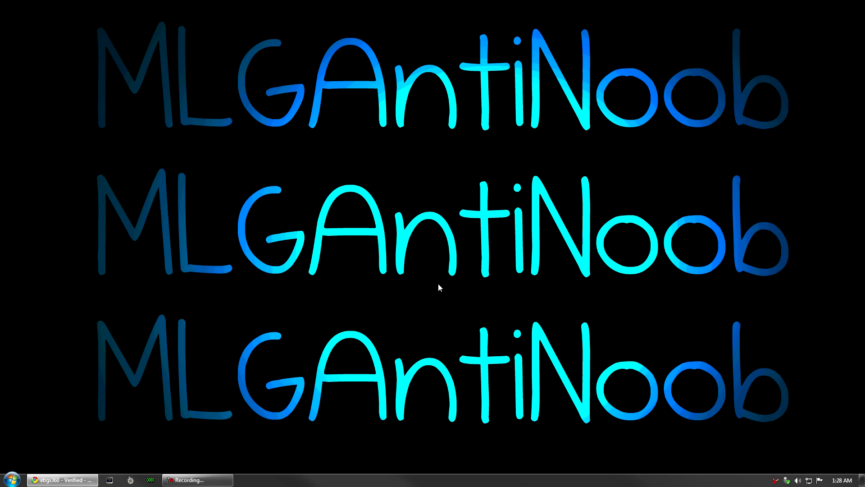
mouse_move(425, 283)
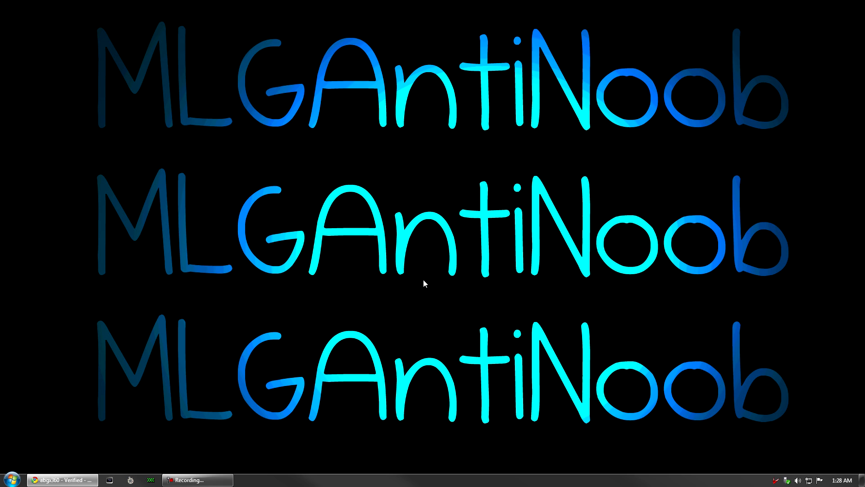